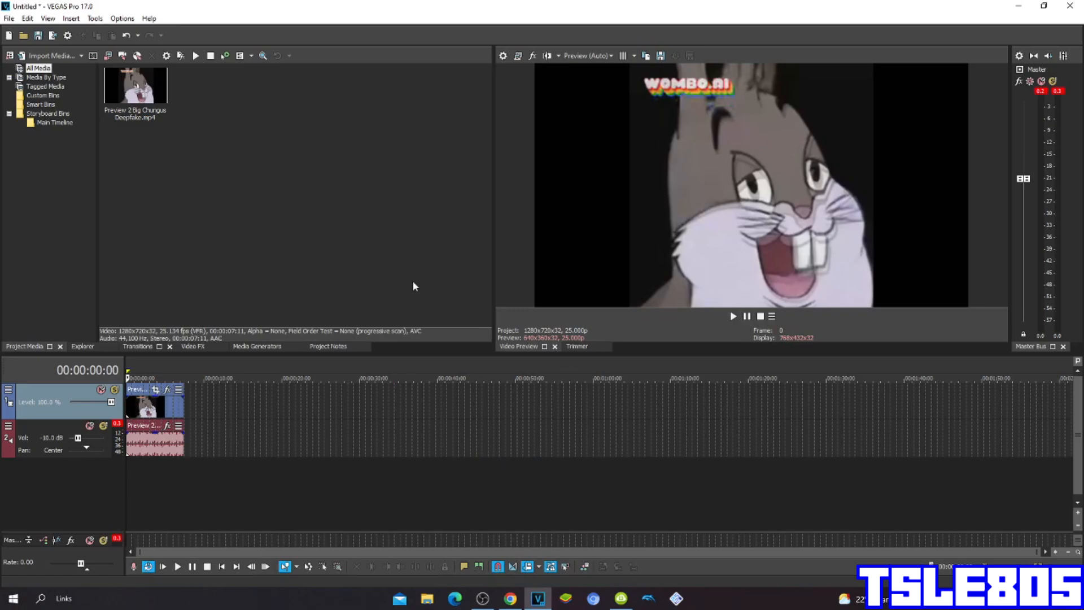
mouse_move(584, 507)
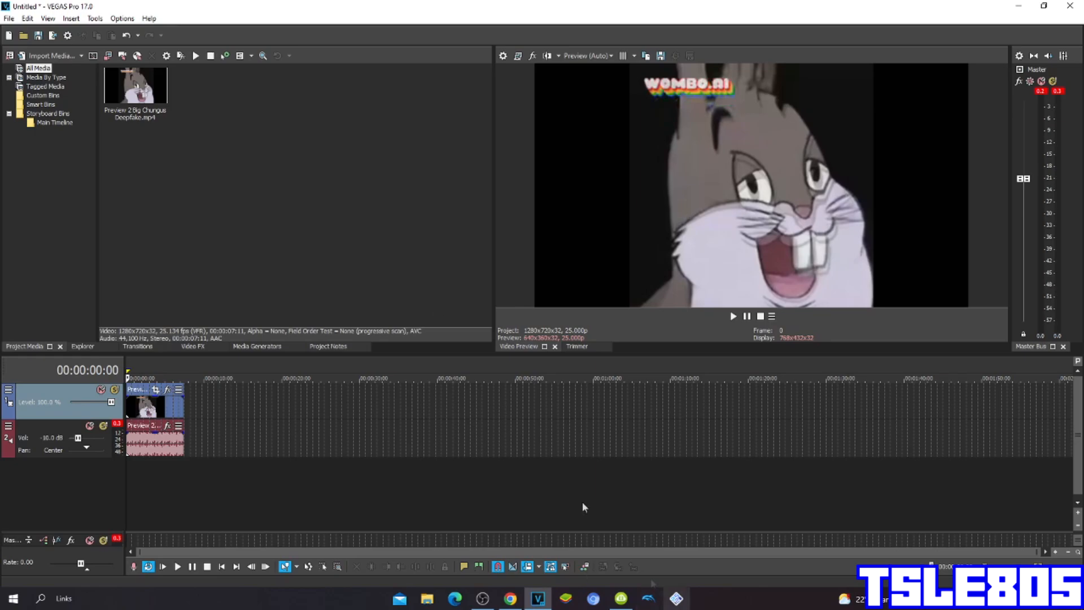
mouse_move(323, 198)
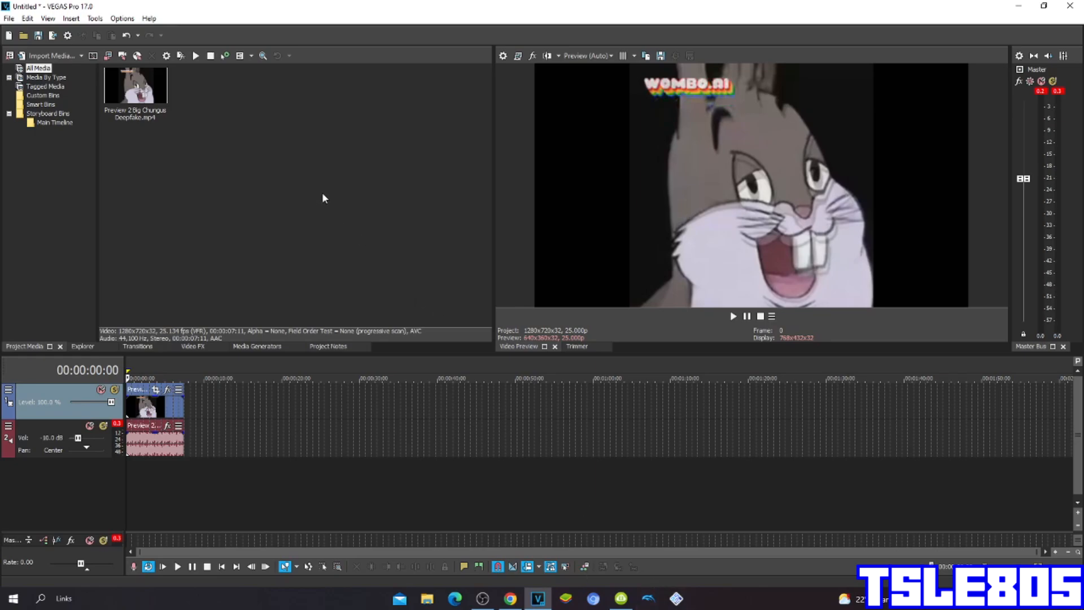
Apply the Invert video effect to the clip.
left_click(135, 86)
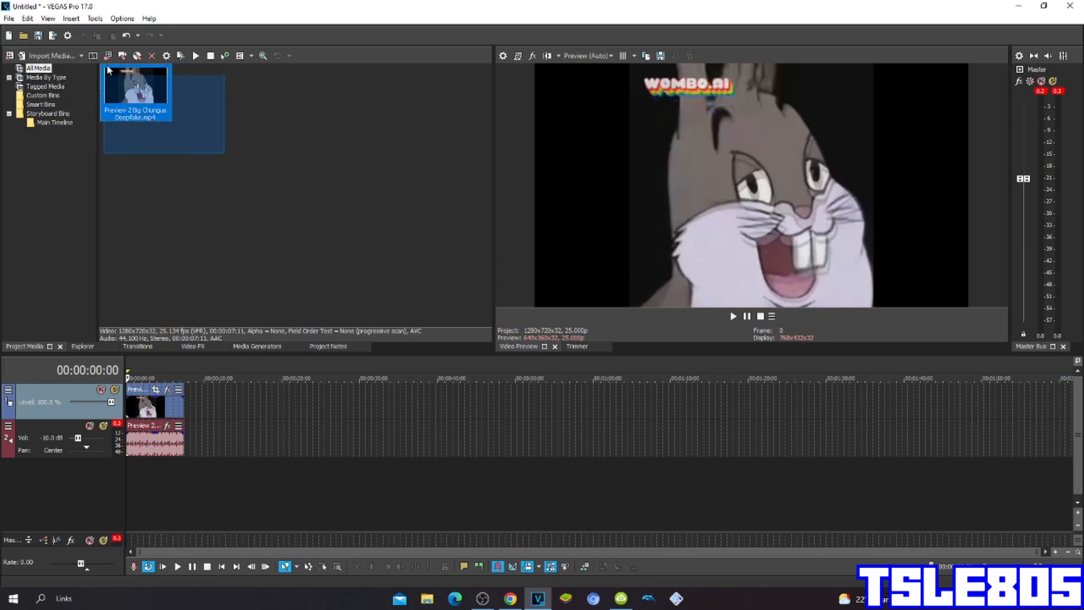
left_click(249, 189)
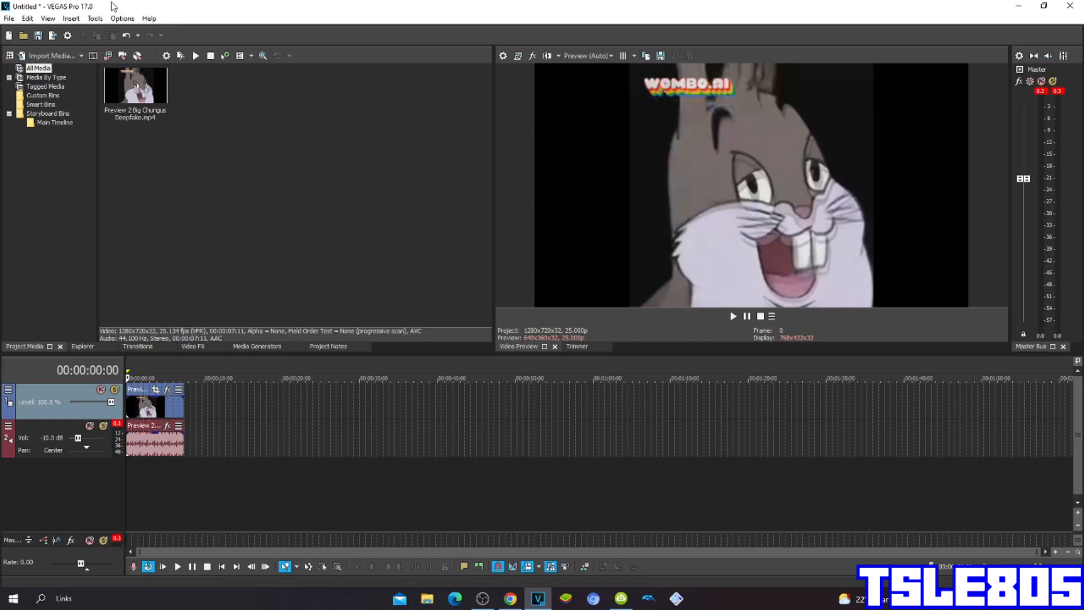
mouse_move(212, 71)
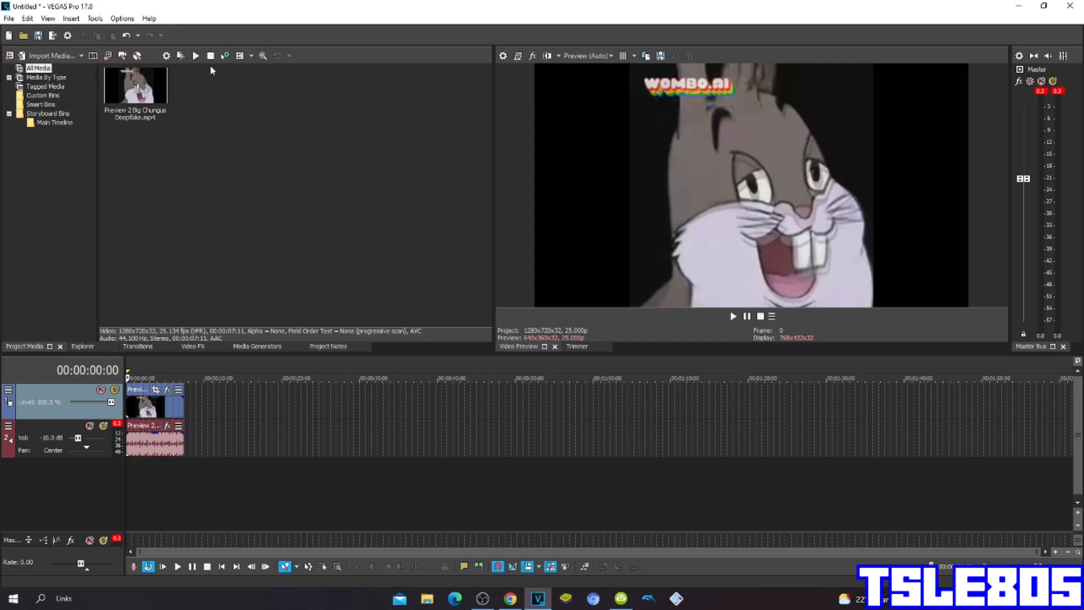
mouse_move(222, 78)
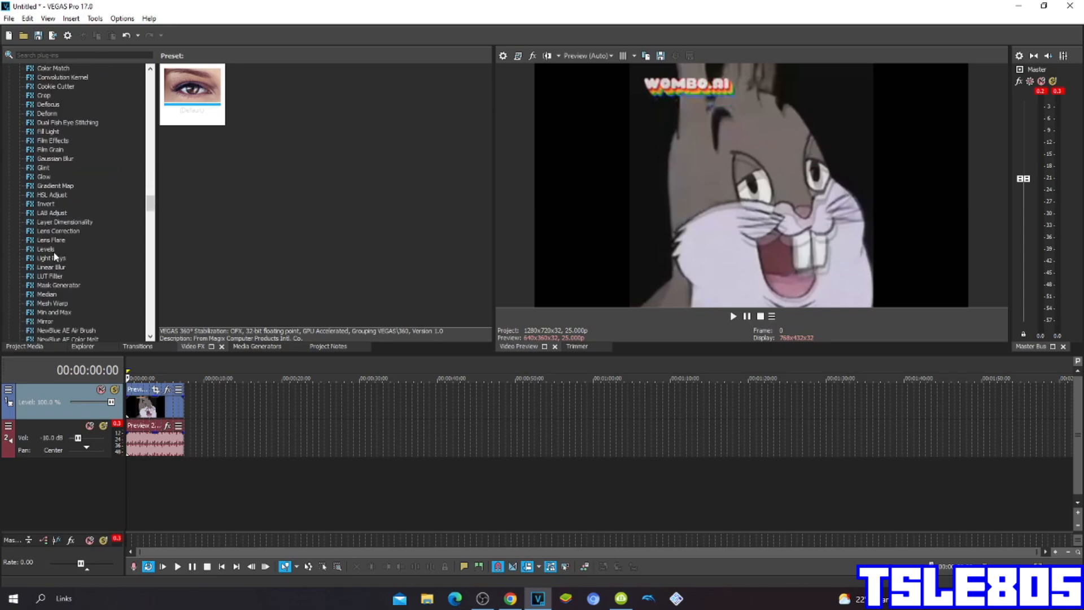
left_click(44, 204)
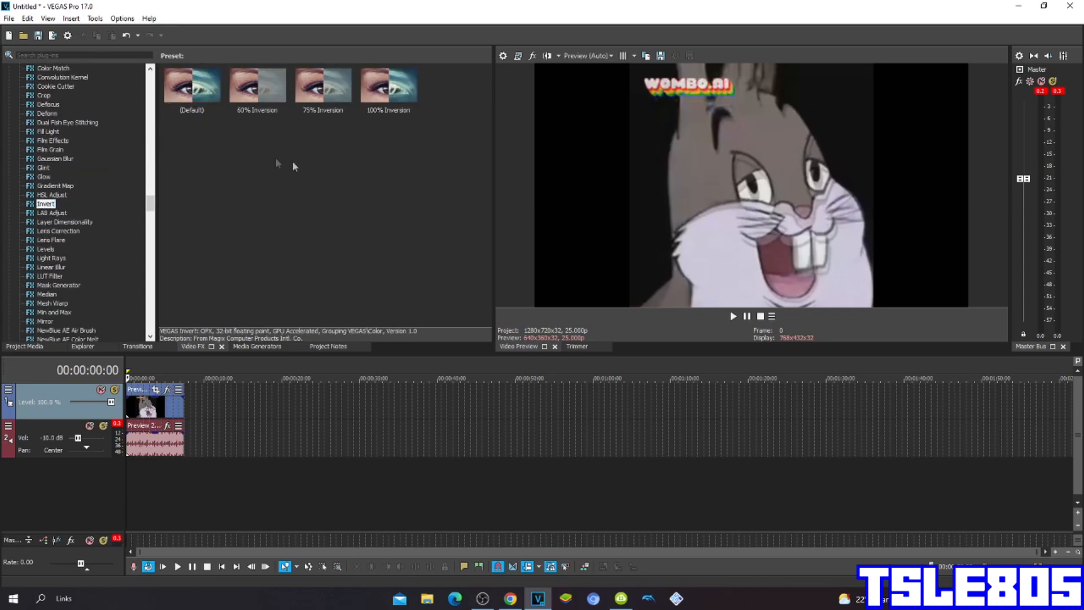
Add HSL Adjust to the clip with the hue 0.300 preset.
left_click(191, 84)
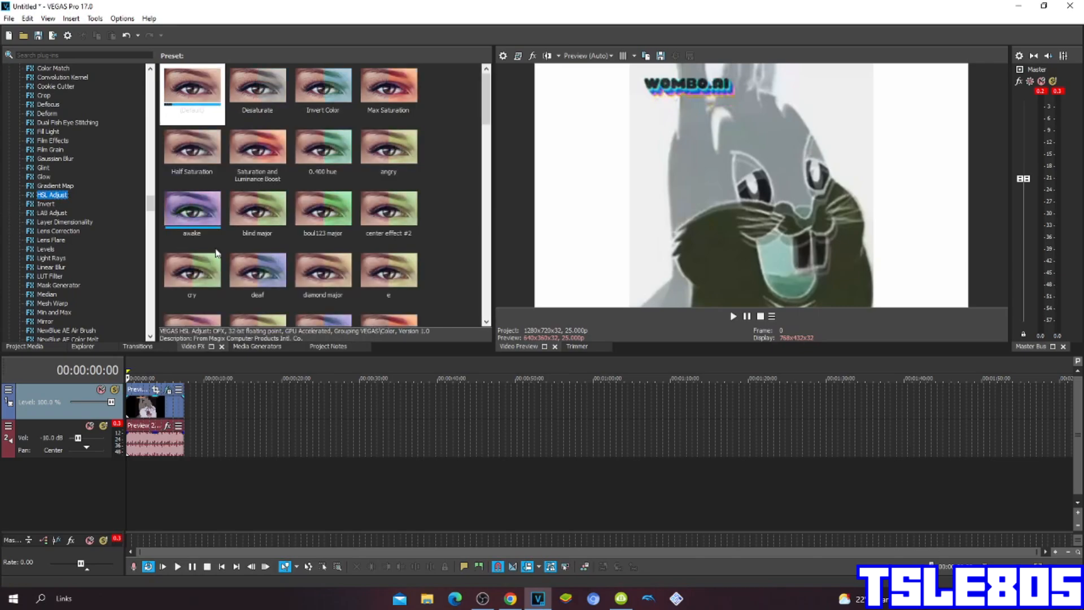
scroll("down", 3)
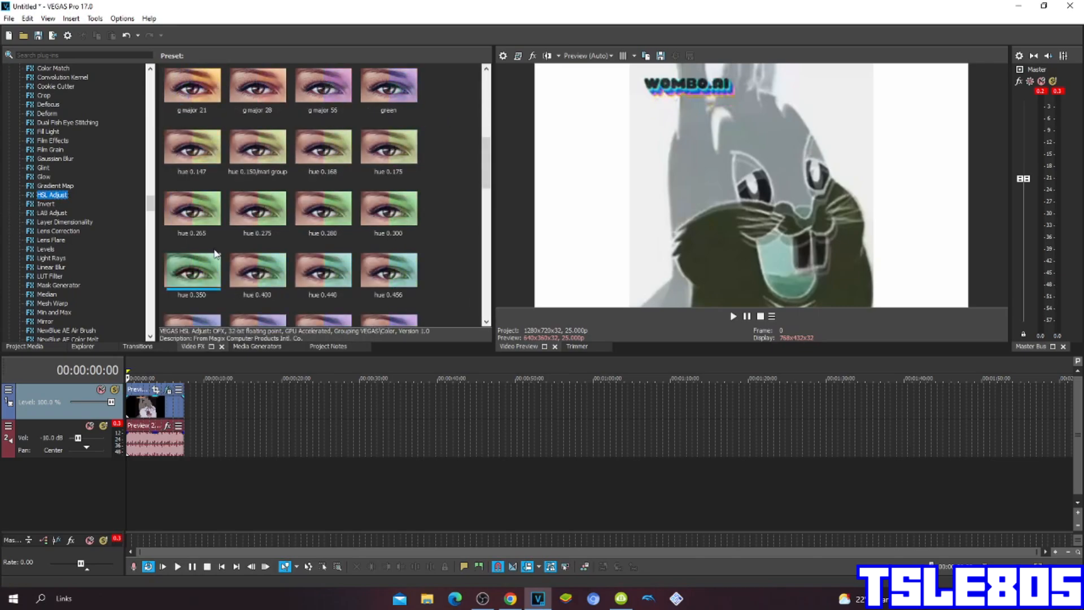
left_click(389, 207)
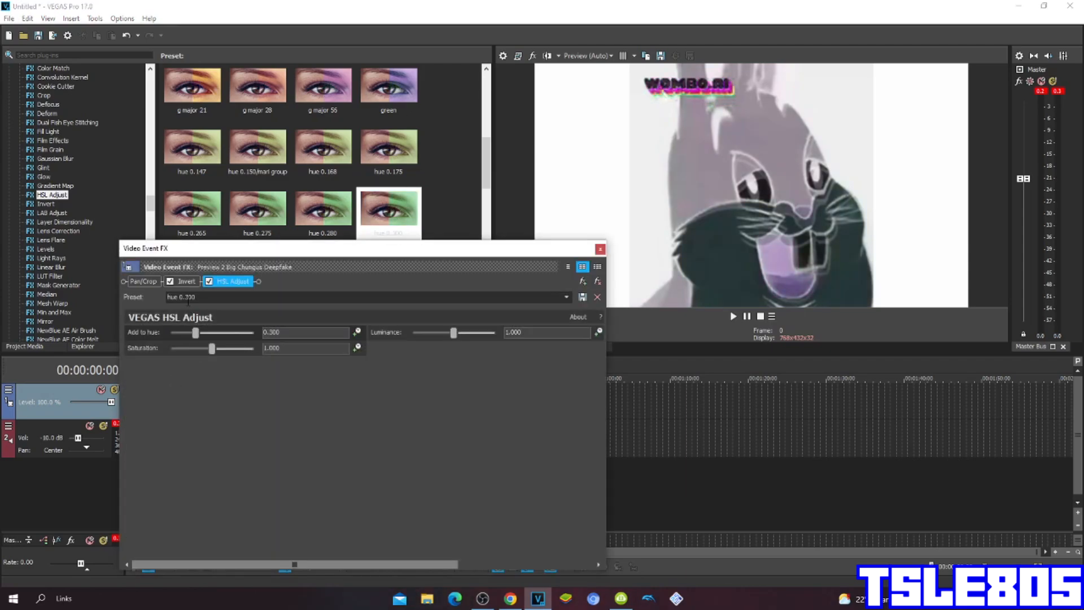
mouse_move(148, 340)
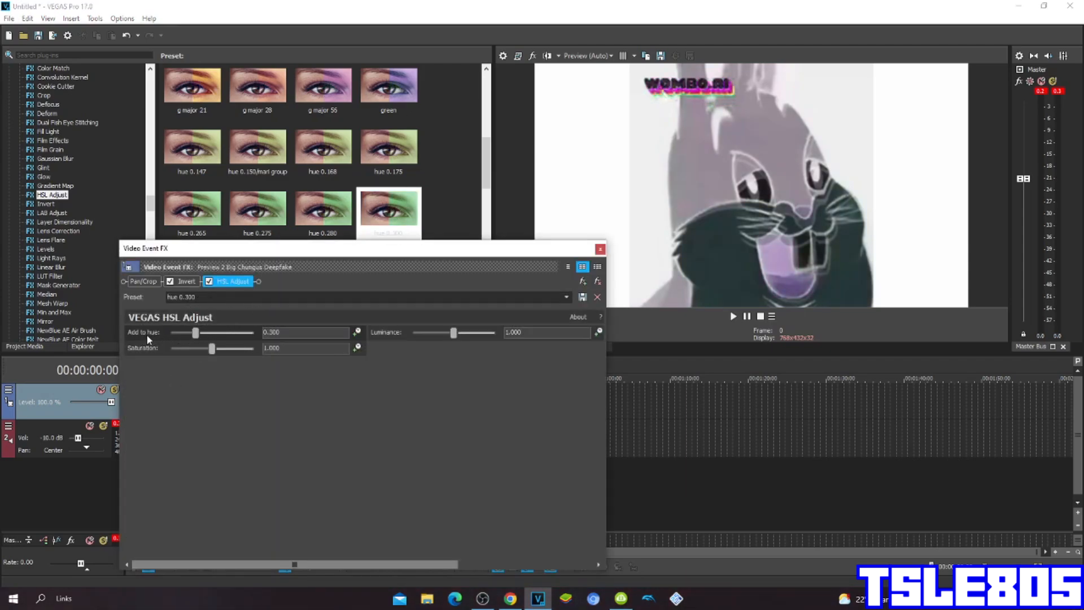
mouse_move(468, 312)
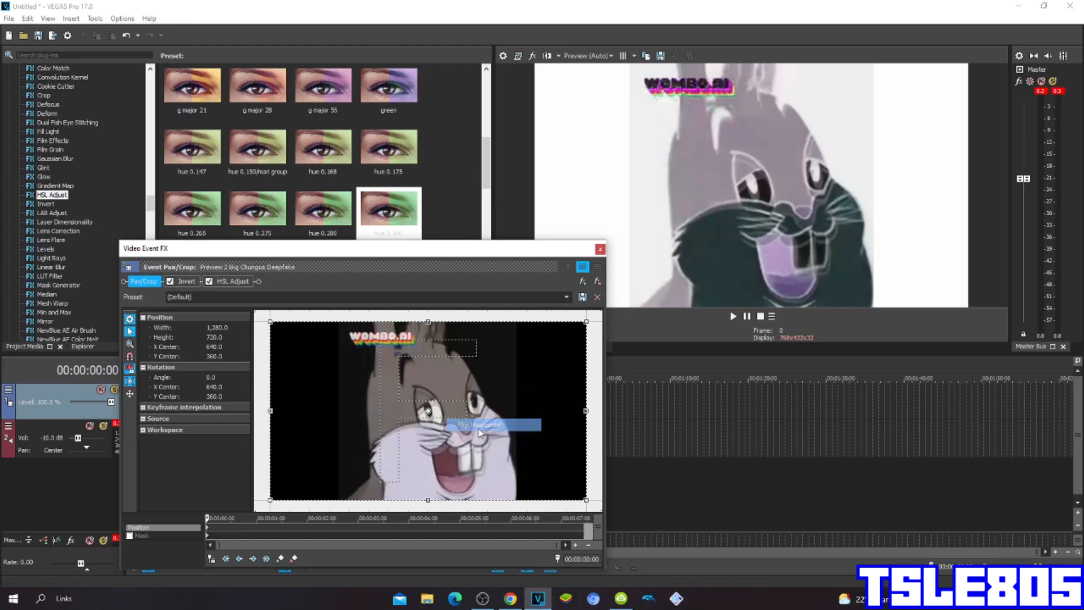
Flip the clip horizontally in Pan/Crop and select its audio event.
left_click(600, 248)
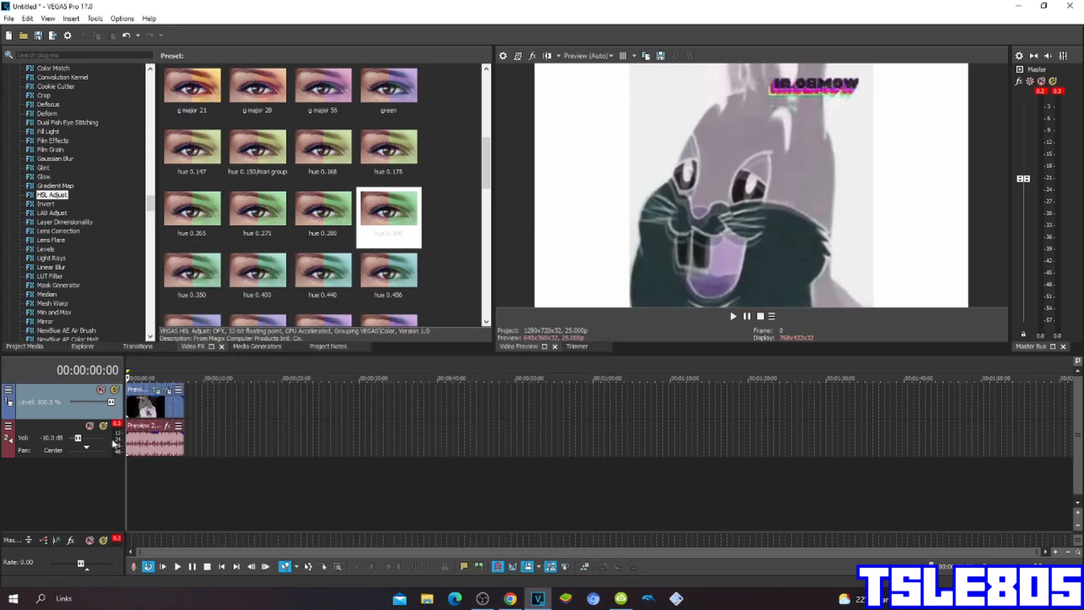
left_click(145, 425)
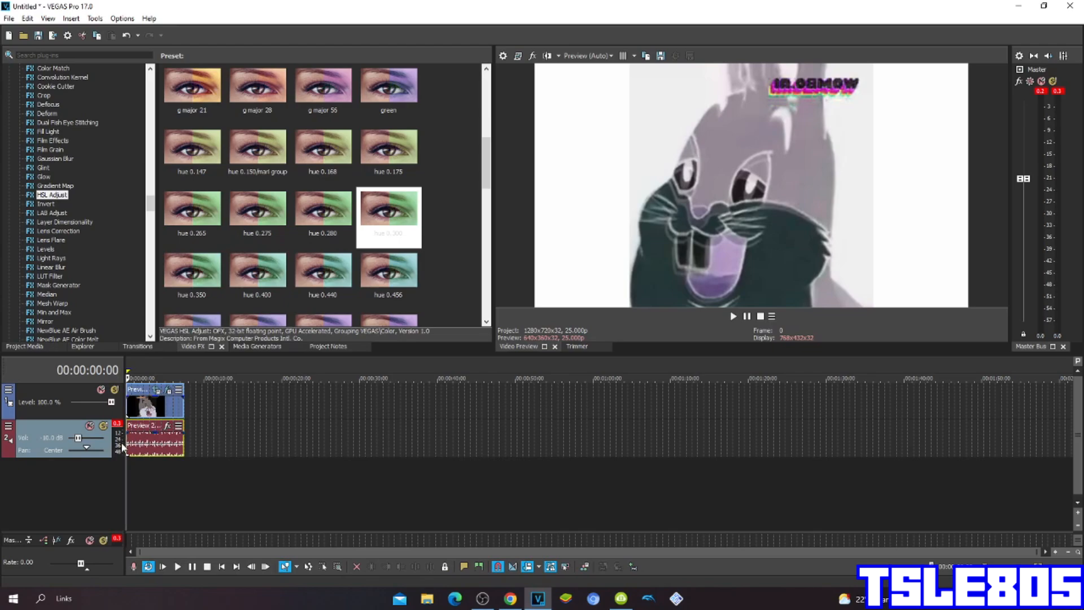
Set the audio event's time stretch/pitch shift method to Classic in Properties.
right_click(156, 439)
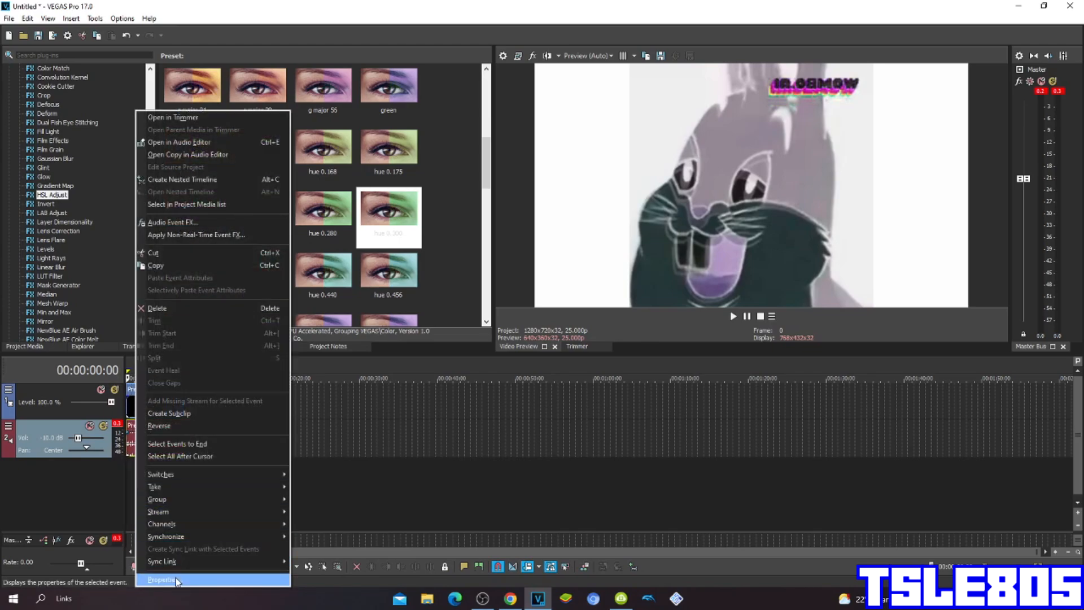
left_click(161, 579)
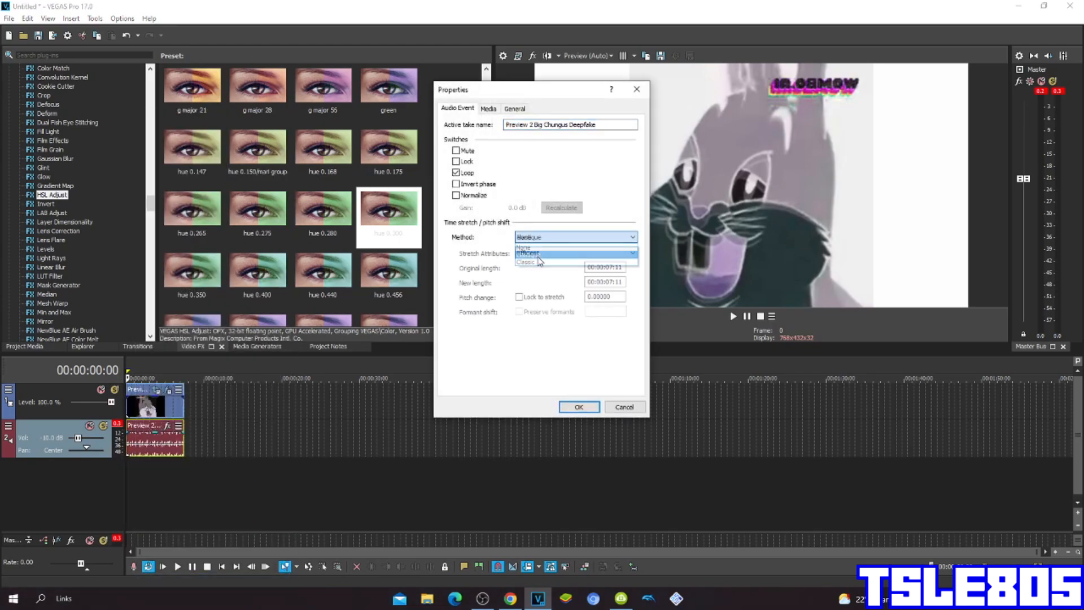
left_click(574, 253)
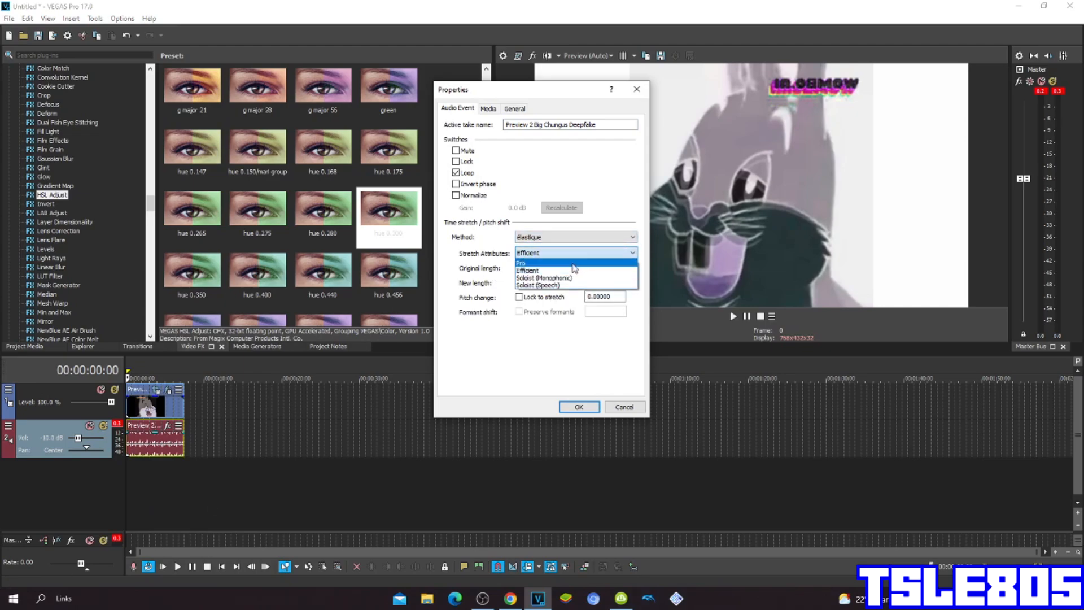
left_click(527, 270)
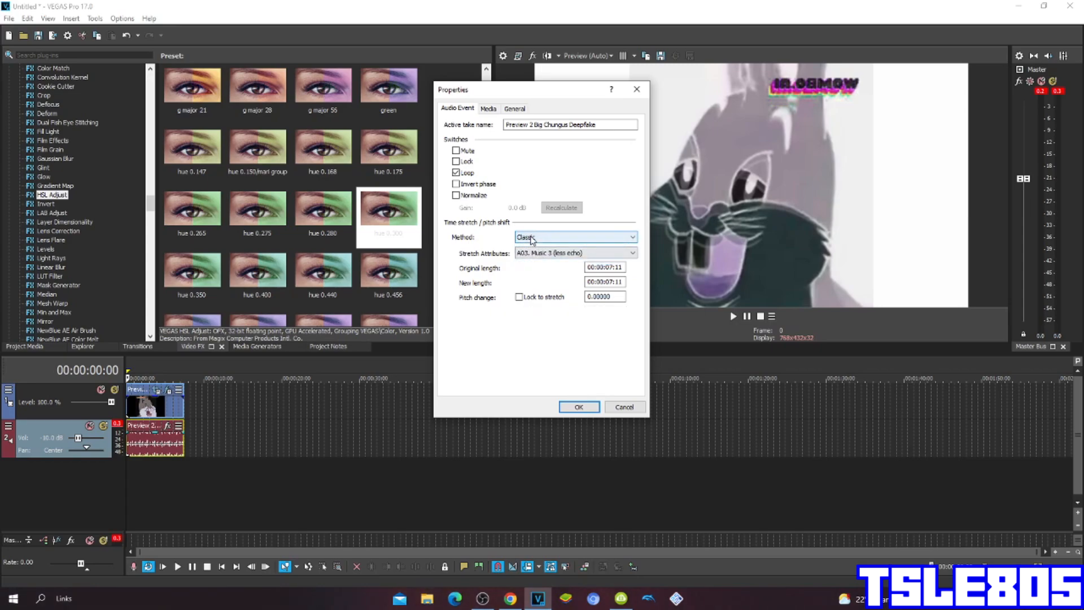
left_click(574, 252)
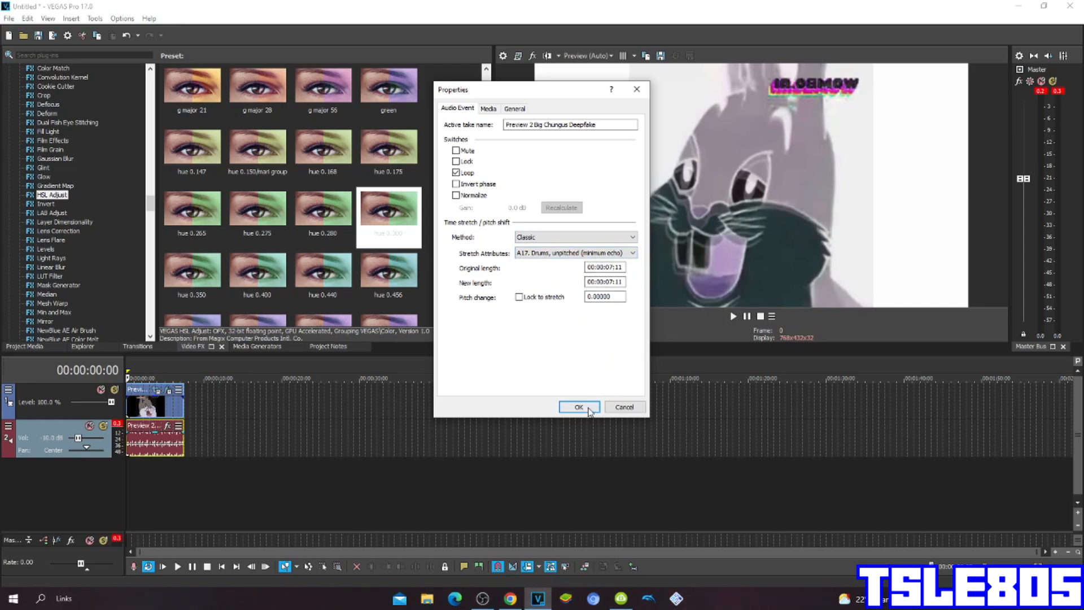
left_click(578, 406)
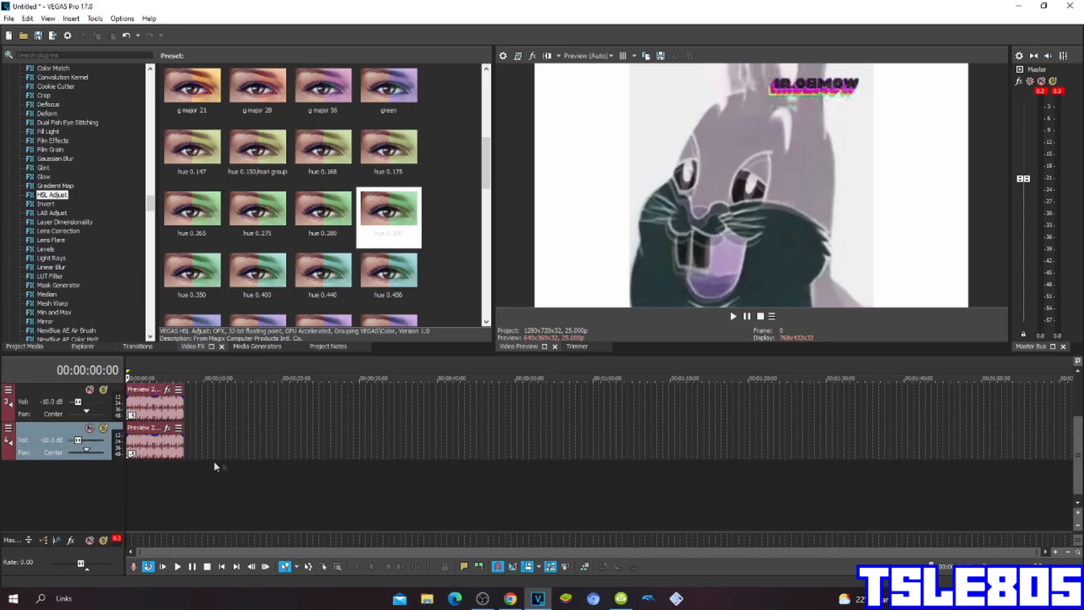
Insert a new audio track from the timeline's context menu.
right_click(216, 466)
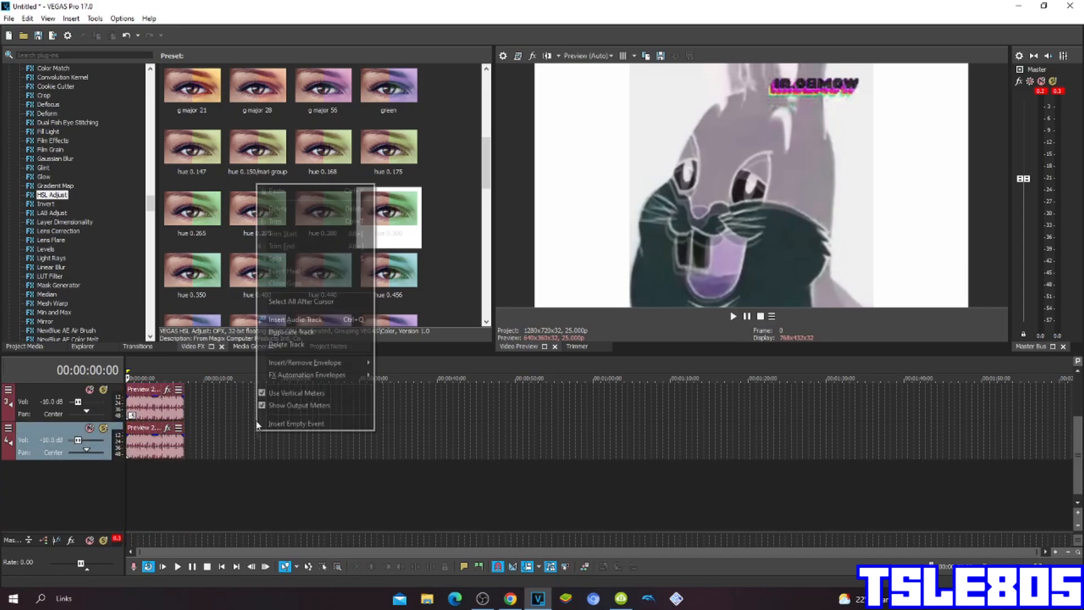
left_click(297, 319)
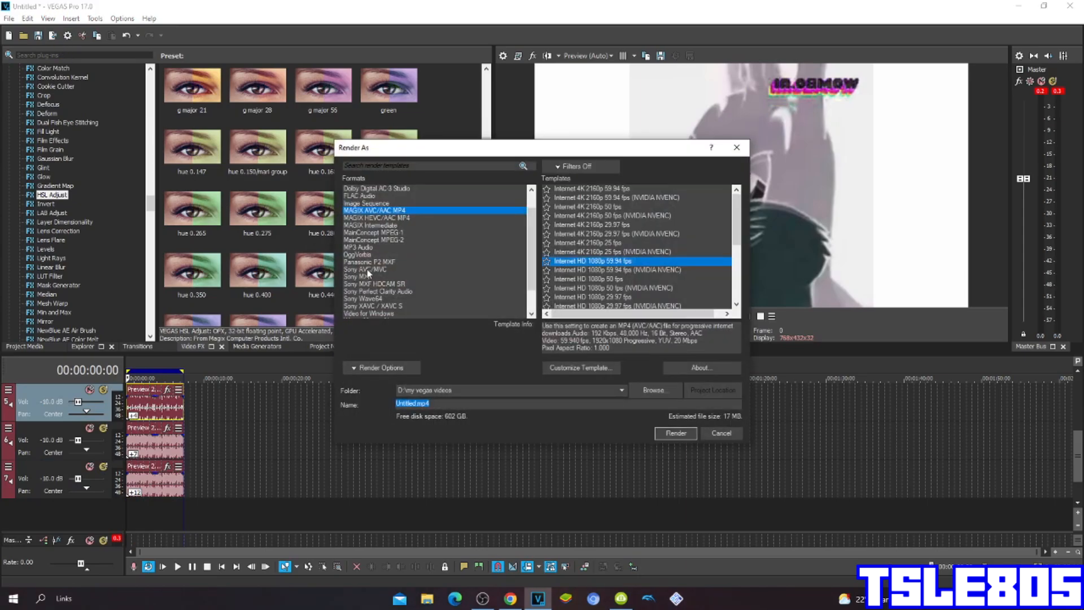
Render the audio as a Wave (Microsoft) file 'rjhunn' with the Default Template.
left_click(371, 292)
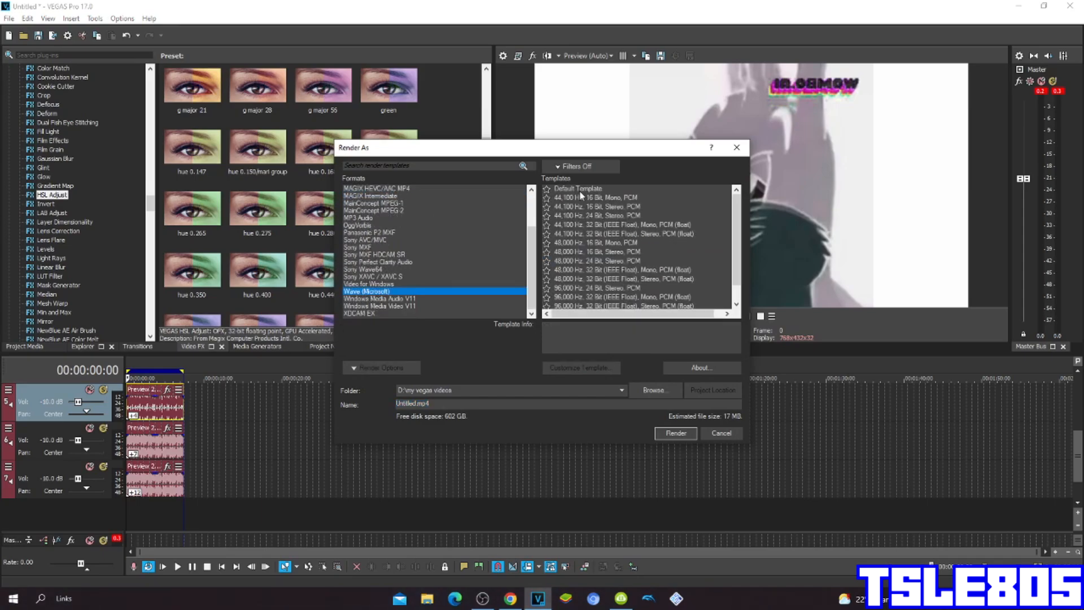
left_click(578, 189)
type("drum")
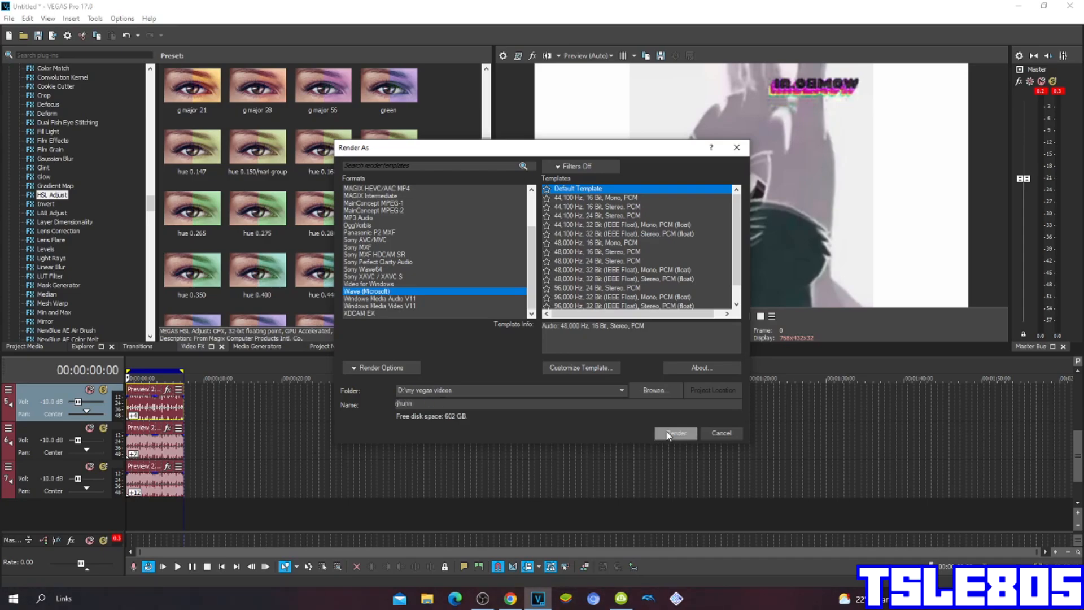
left_click(720, 433)
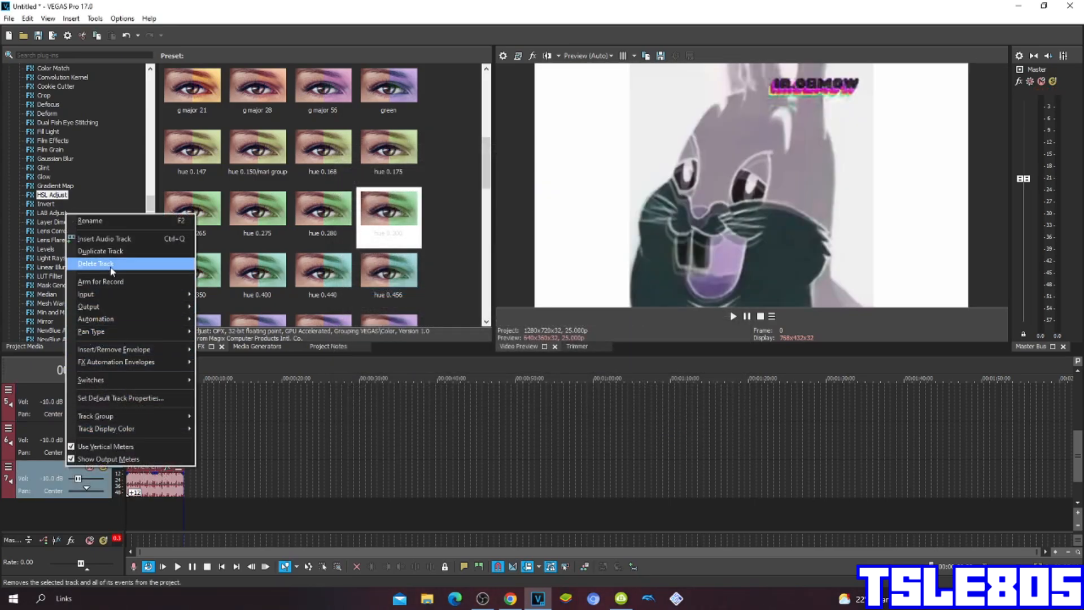
Delete the audio tracks so only the video track remains.
left_click(95, 264)
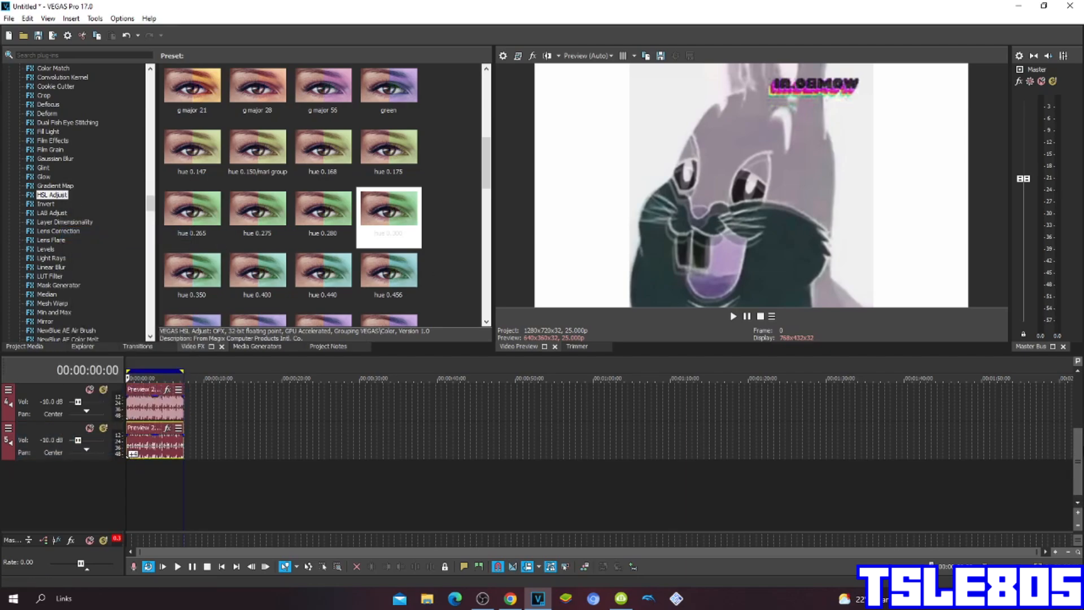
right_click(41, 401)
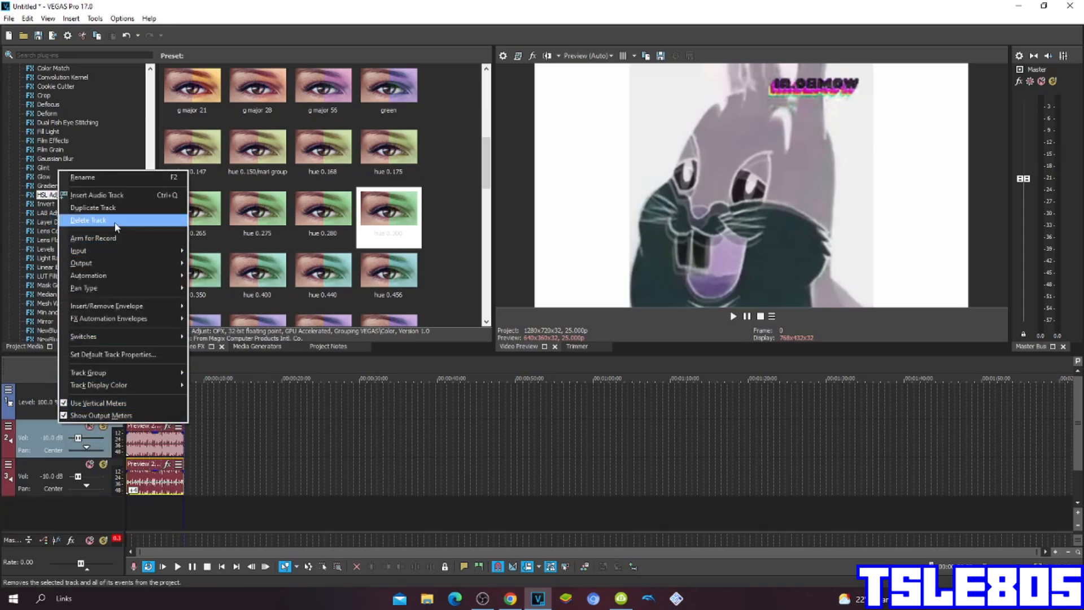
left_click(88, 220)
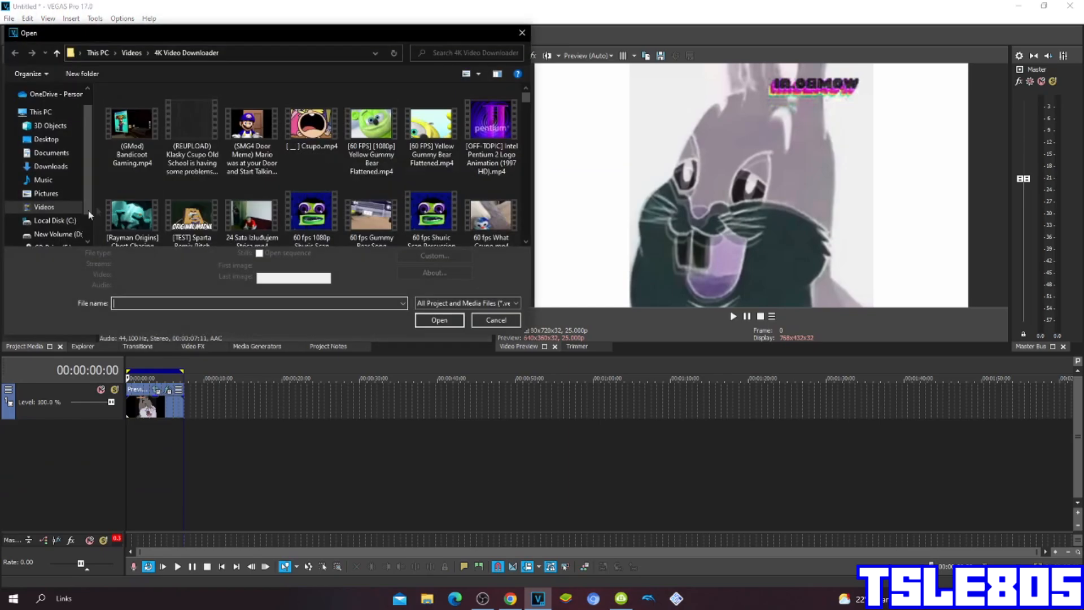
Import the rendered rjhunn WAV from D:\my vegas videos.
left_click(59, 199)
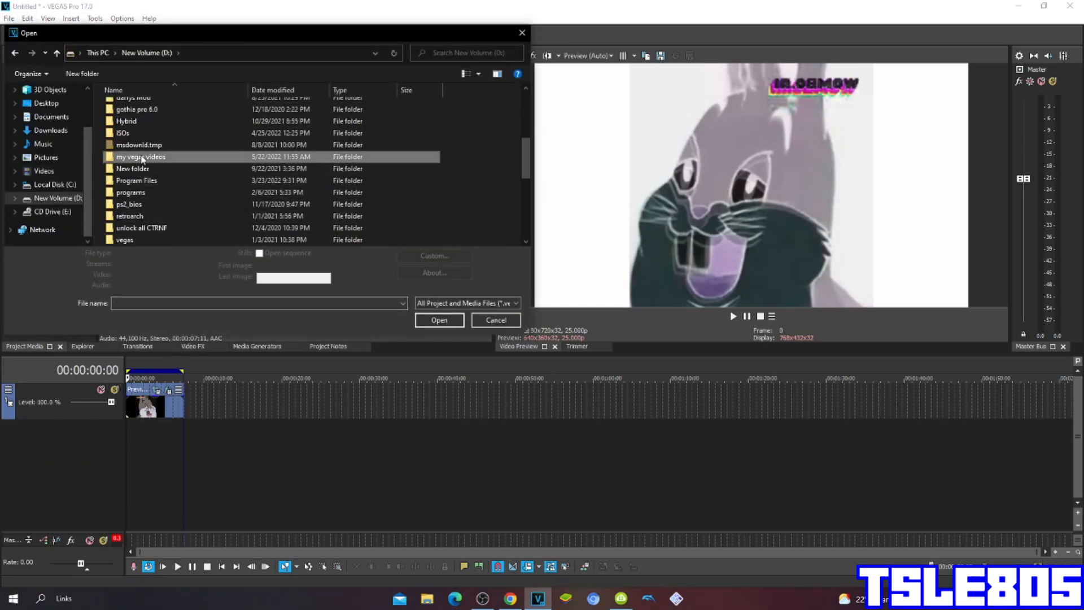
double_click(140, 156)
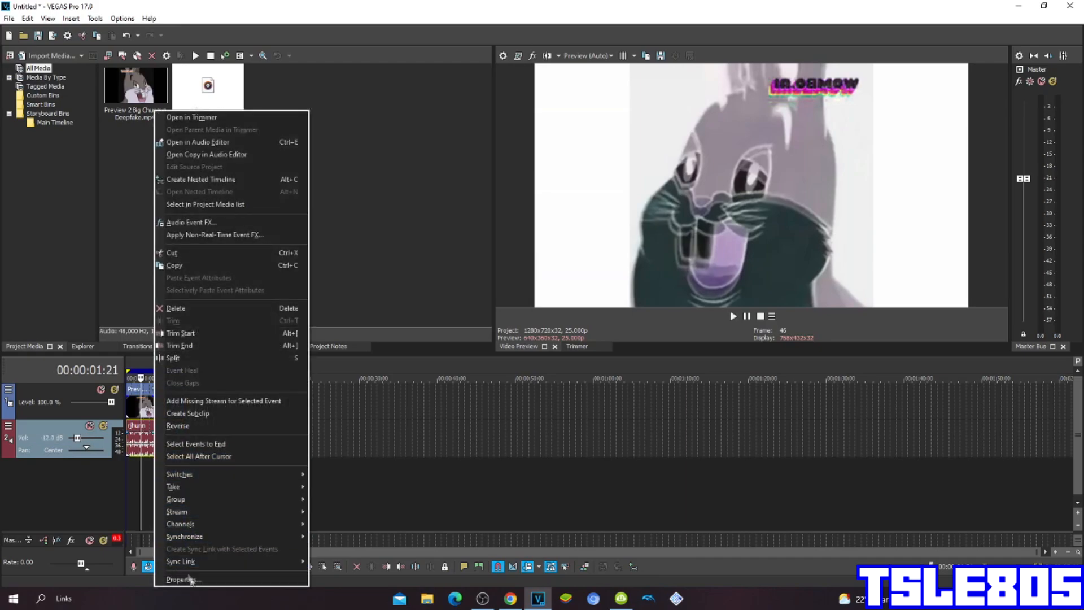
Change the rjhunn audio event's time-stretch/pitch-shift method in its Properties.
left_click(181, 580)
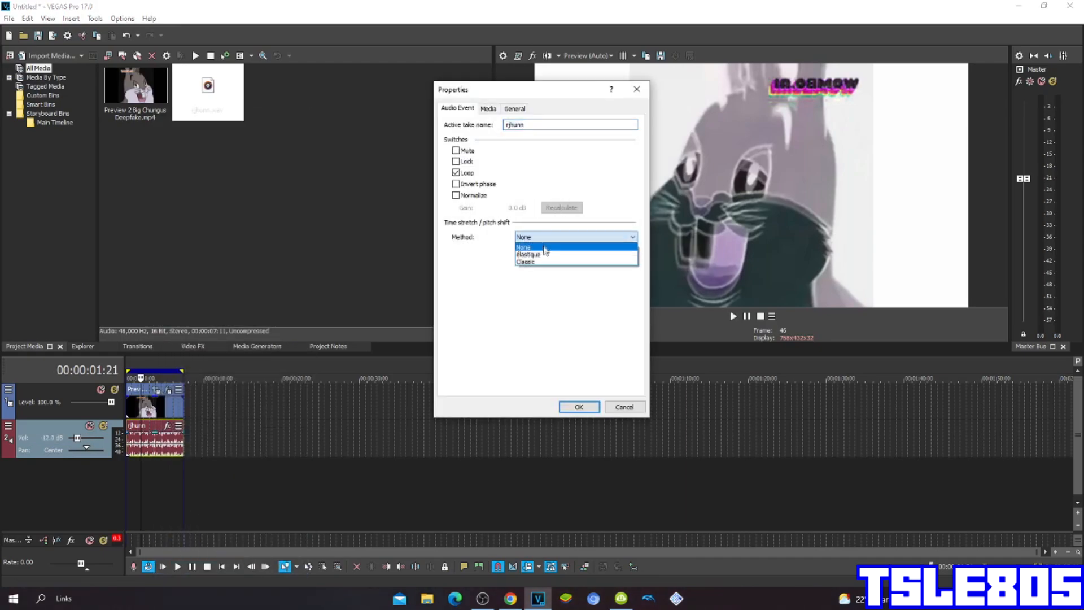
left_click(623, 407)
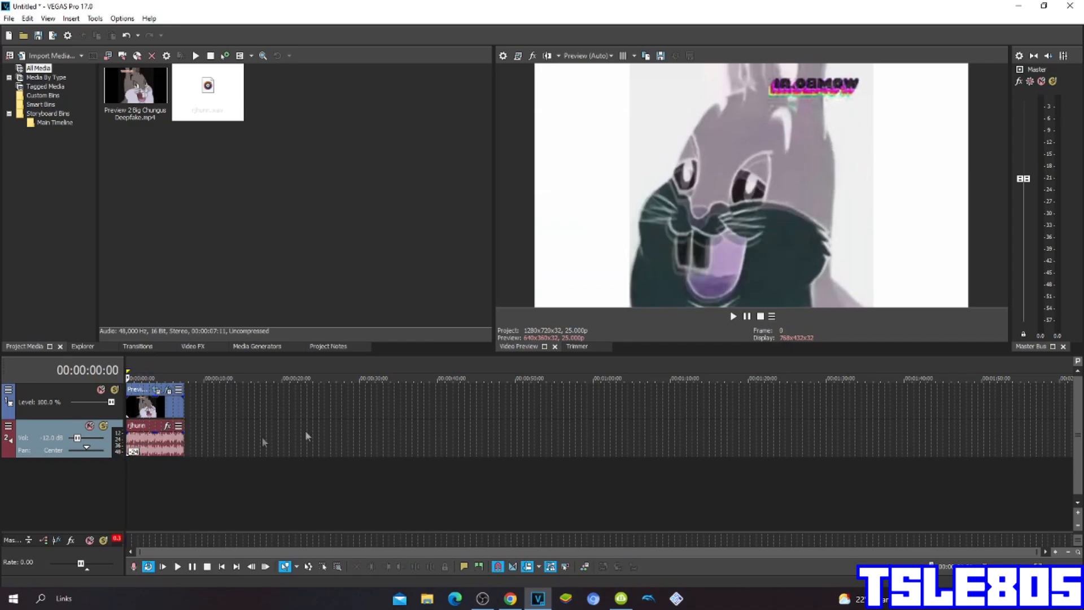
Play the edited project through to the end in Video Preview.
left_click(733, 316)
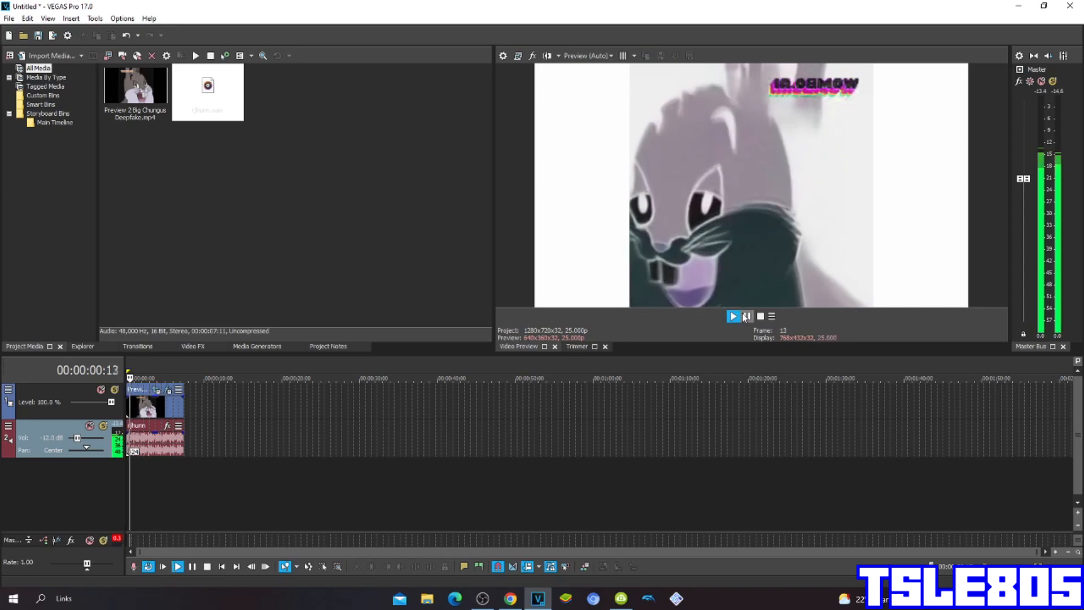
left_click(734, 316)
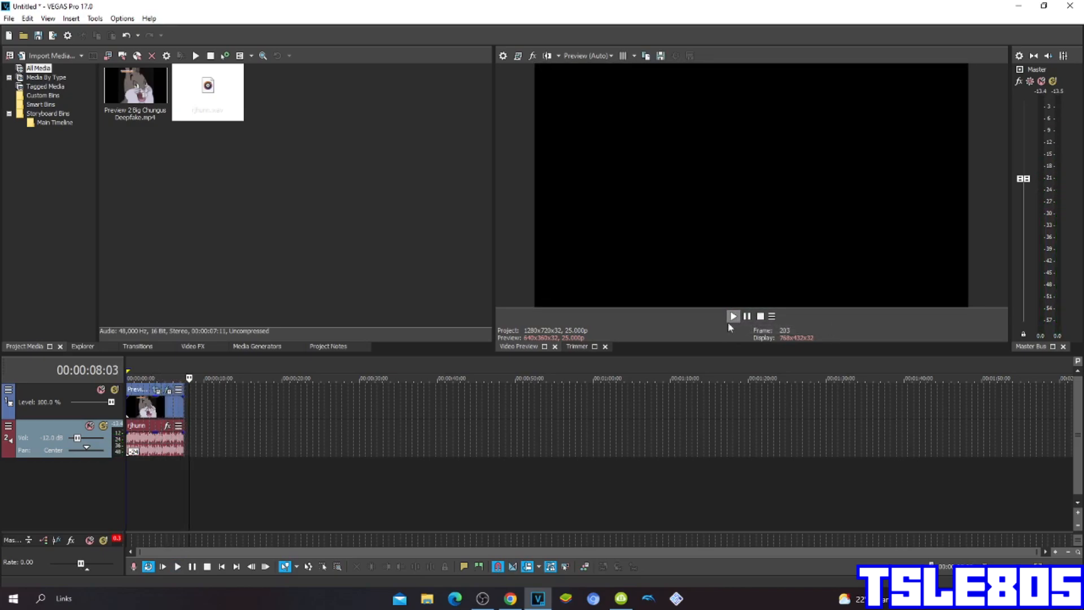
mouse_move(687, 333)
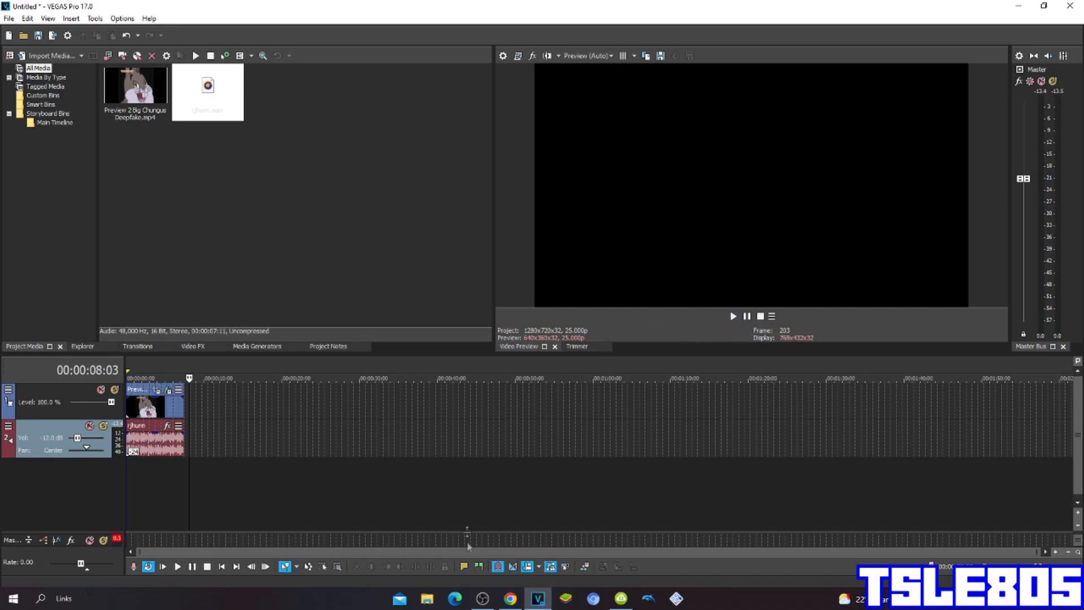
left_click(482, 598)
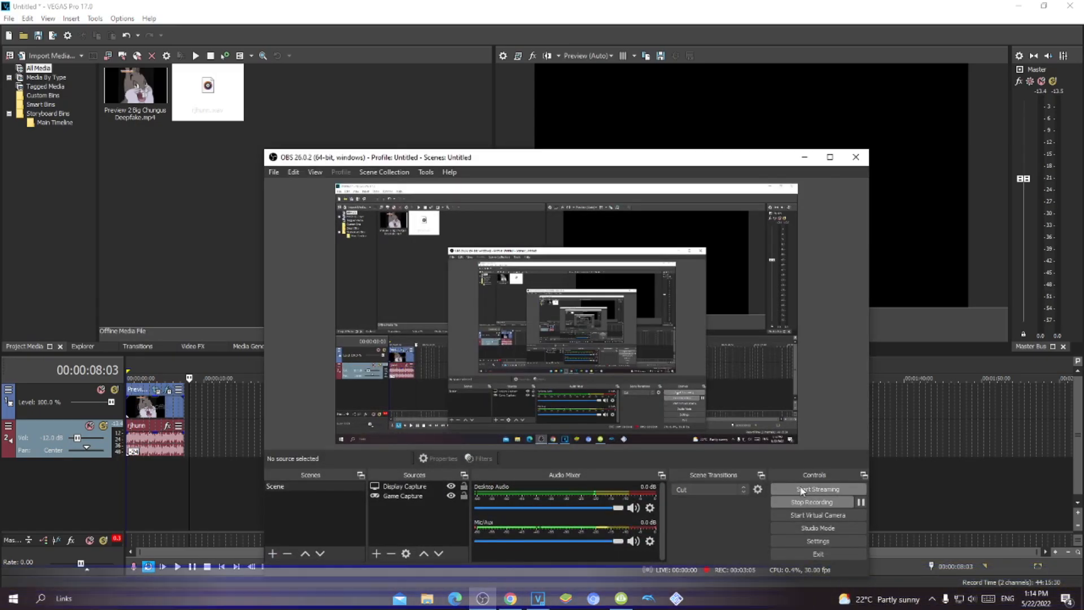